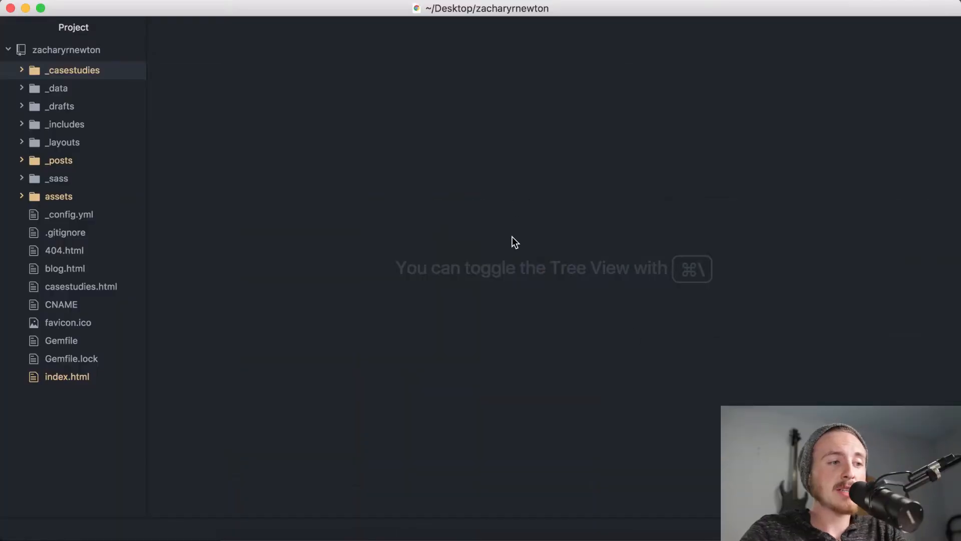
mouse_move(453, 222)
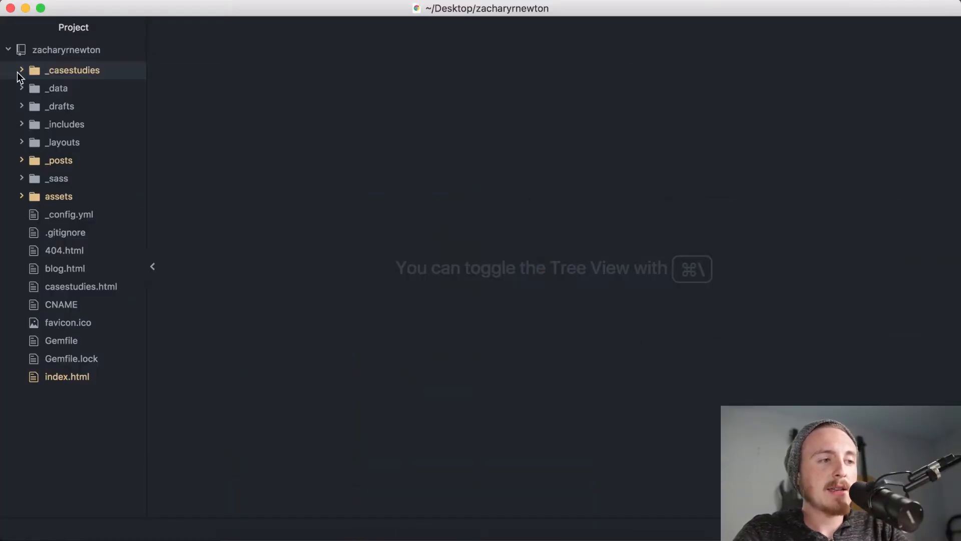
Look over the code in index.html, then close the file again.
click(67, 376)
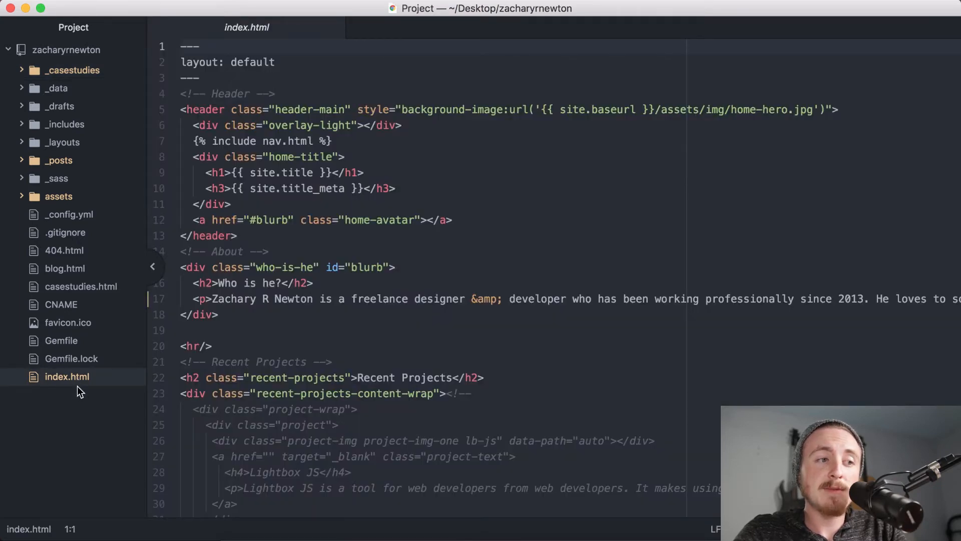
scroll(down, 3)
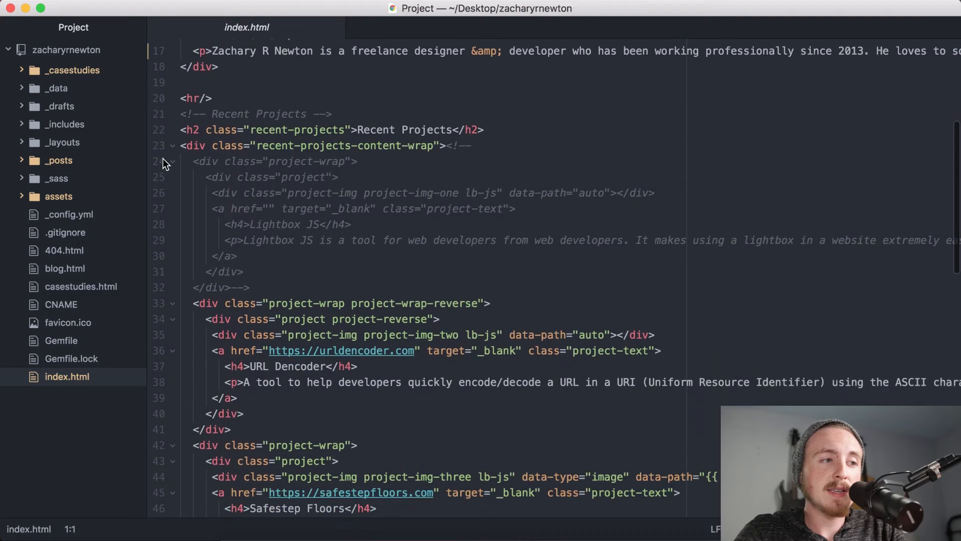
scroll(down, 3)
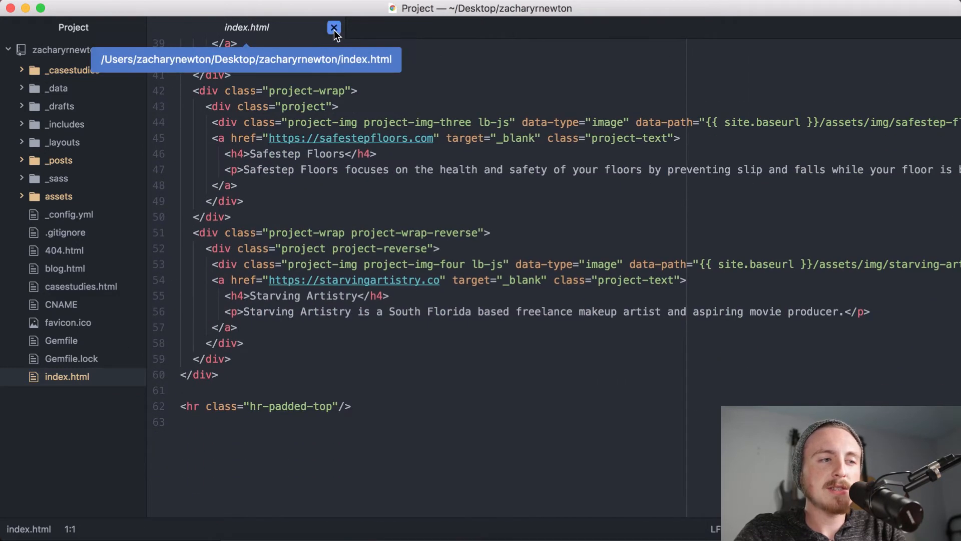
click(334, 29)
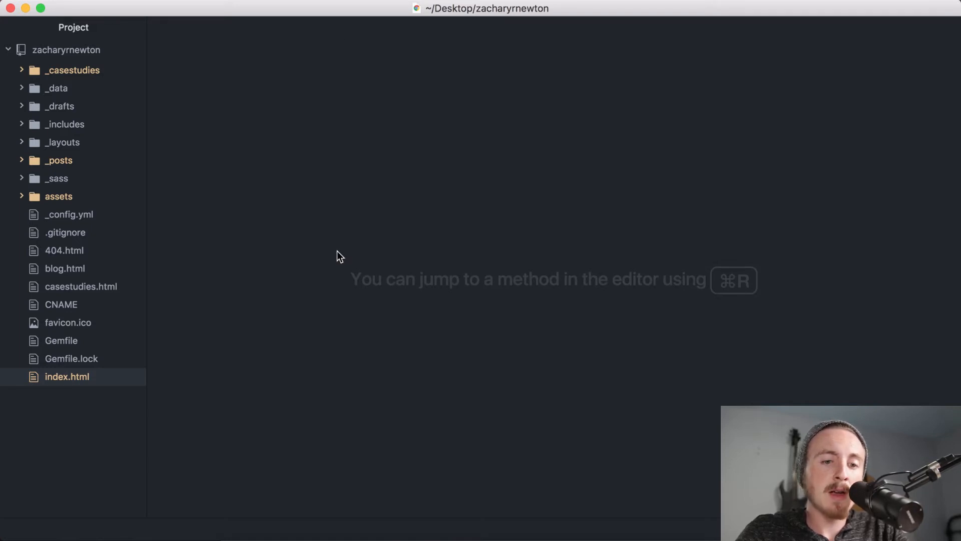
mouse_move(426, 253)
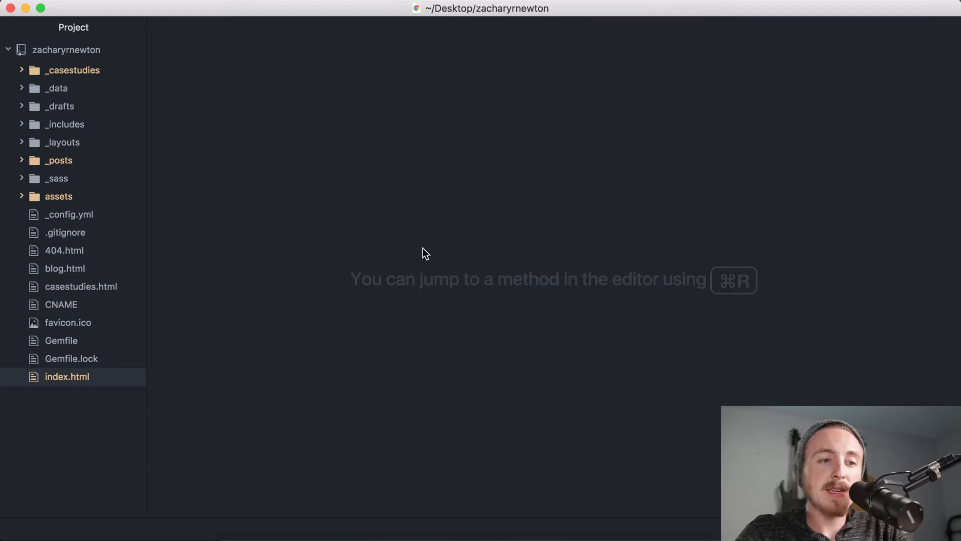
mouse_move(772, 317)
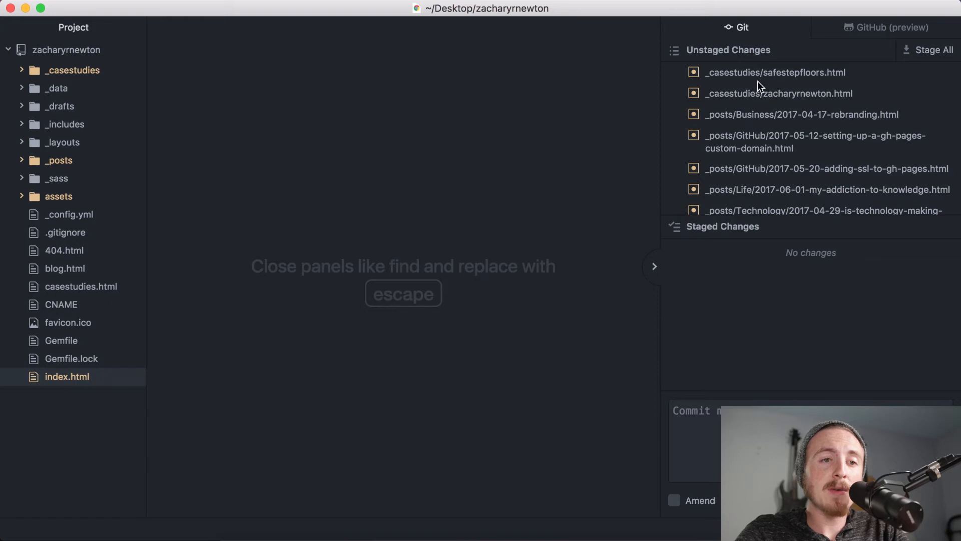
View the diff of _casestudies/safestepfloors.html and scroll through its reworded hunks.
click(774, 72)
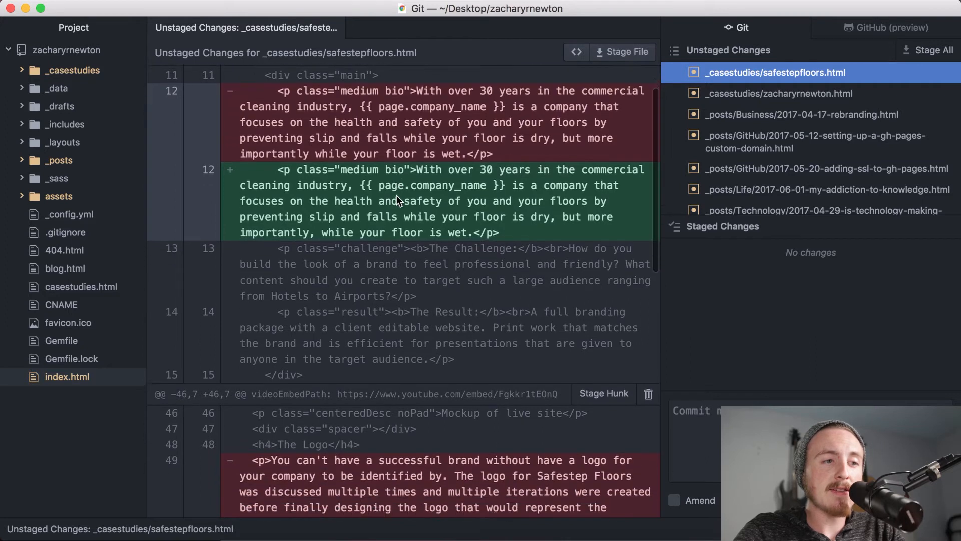
scroll(down, 3)
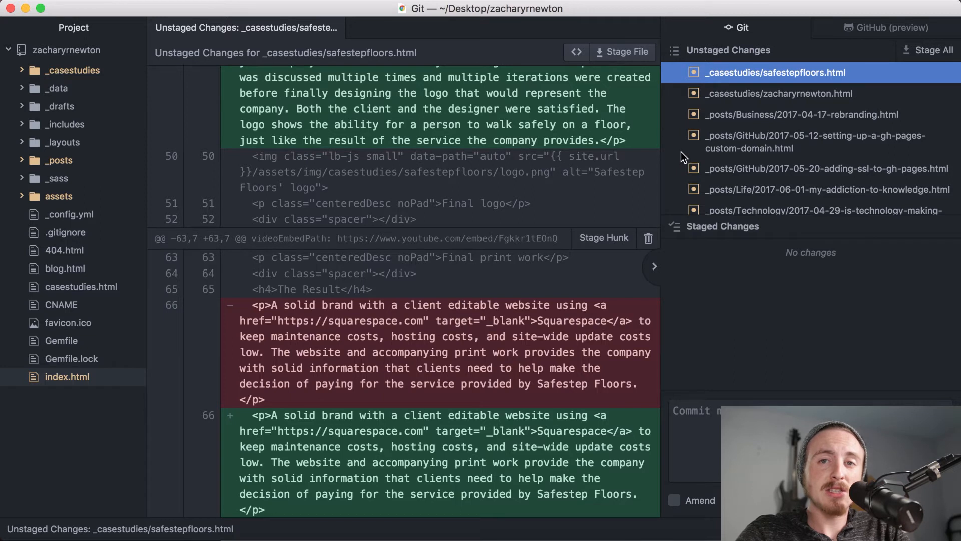
mouse_move(779, 84)
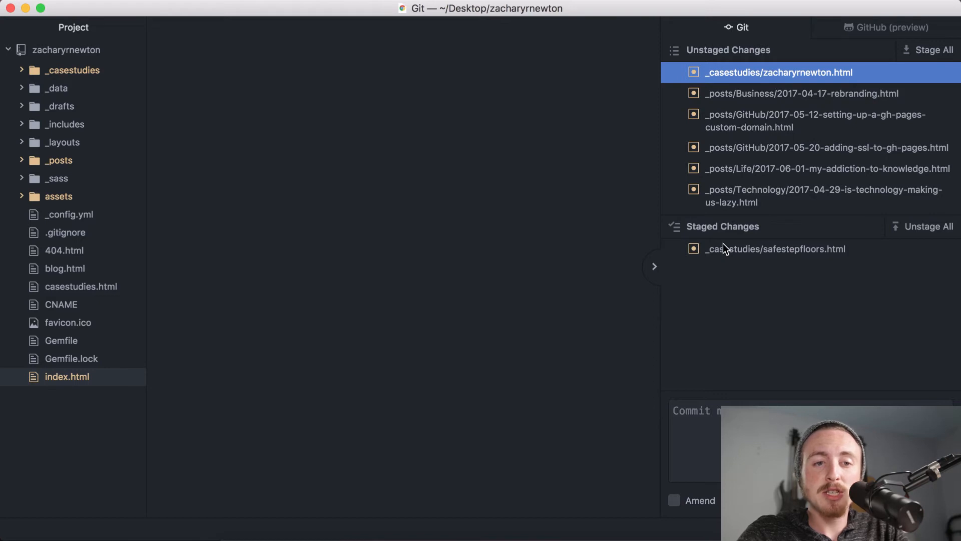
mouse_move(812, 291)
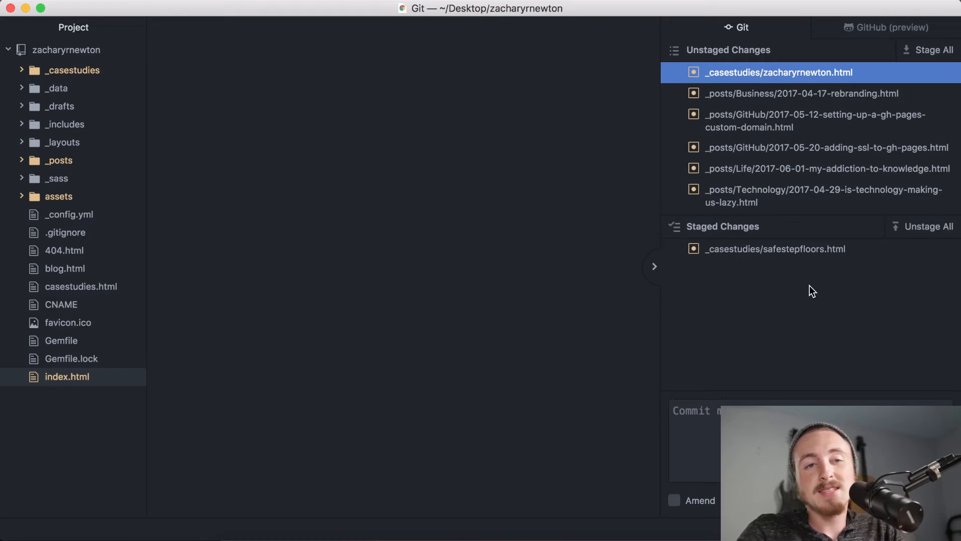
mouse_move(932, 52)
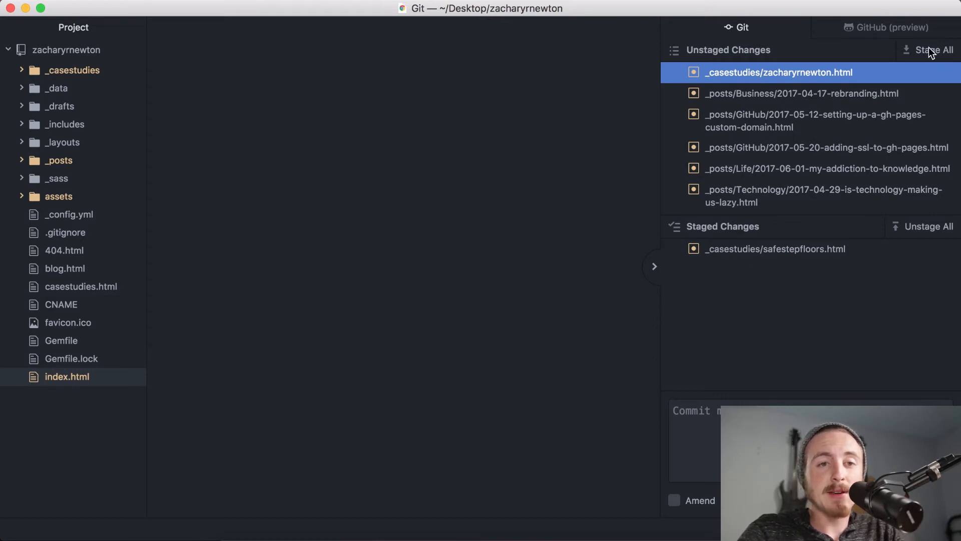
Stage every remaining changed file with Stage All.
click(934, 50)
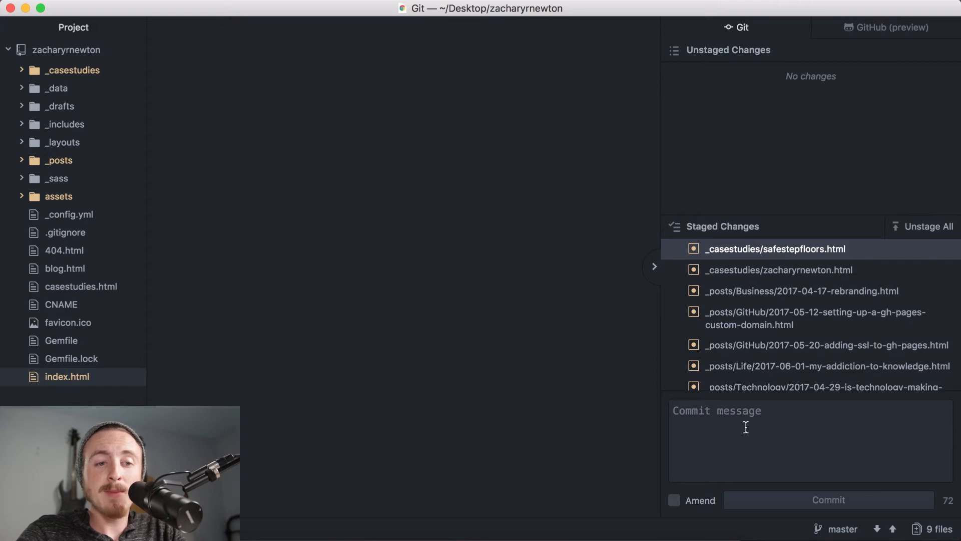
Commit the staged files with the message 'Grammar Changes'.
text(G)
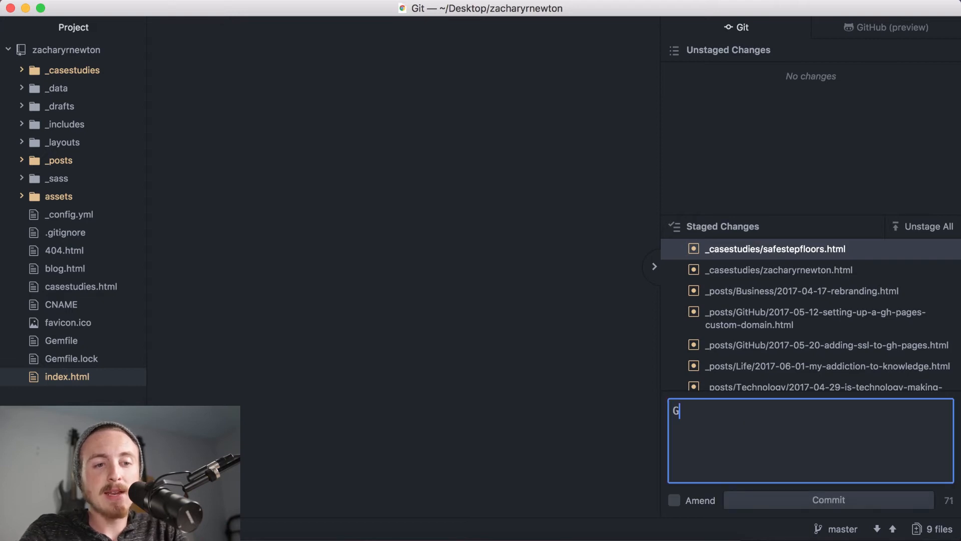
text(rammar Chan)
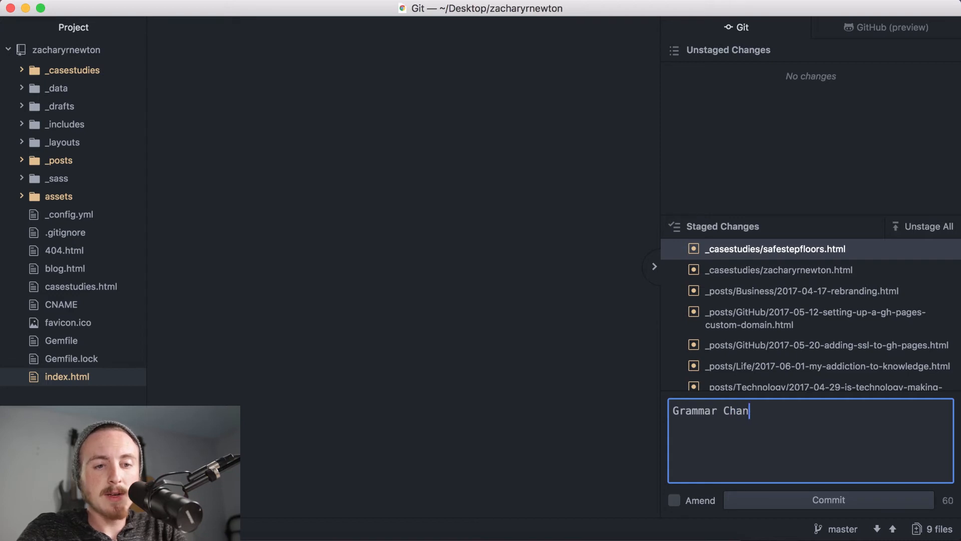
text(ges)
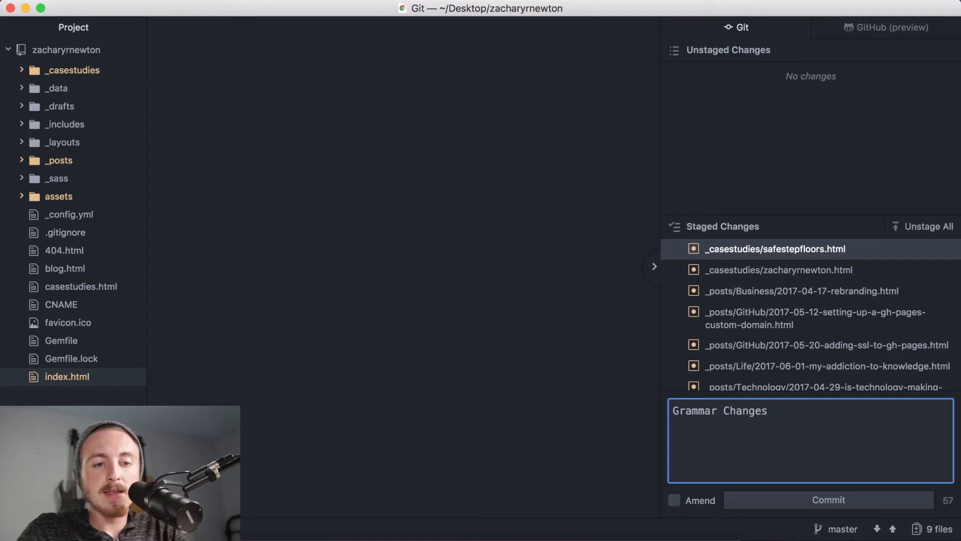
click(828, 498)
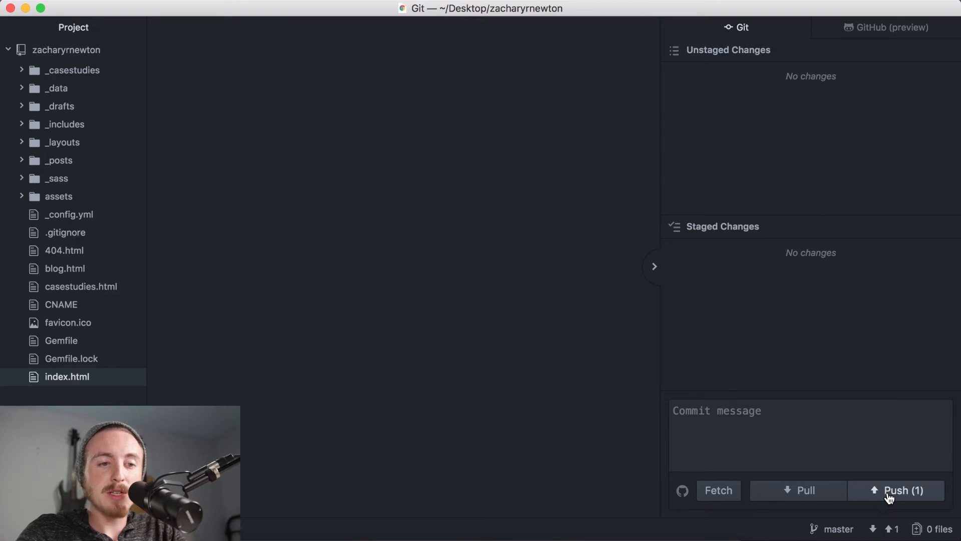
Push the commit, signing in to GitHub as 'zacharyr' in the credentials dialog.
click(901, 489)
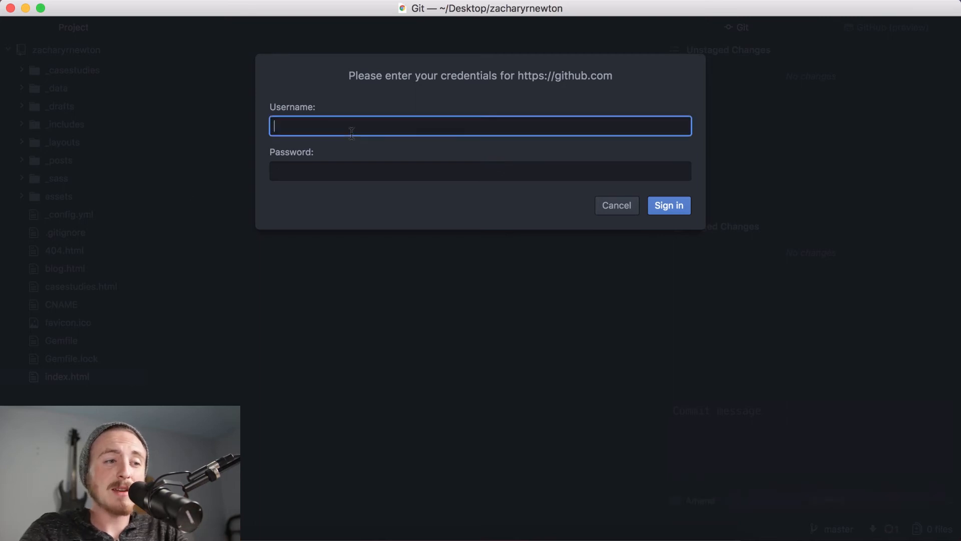
text(zacharyrnewton)
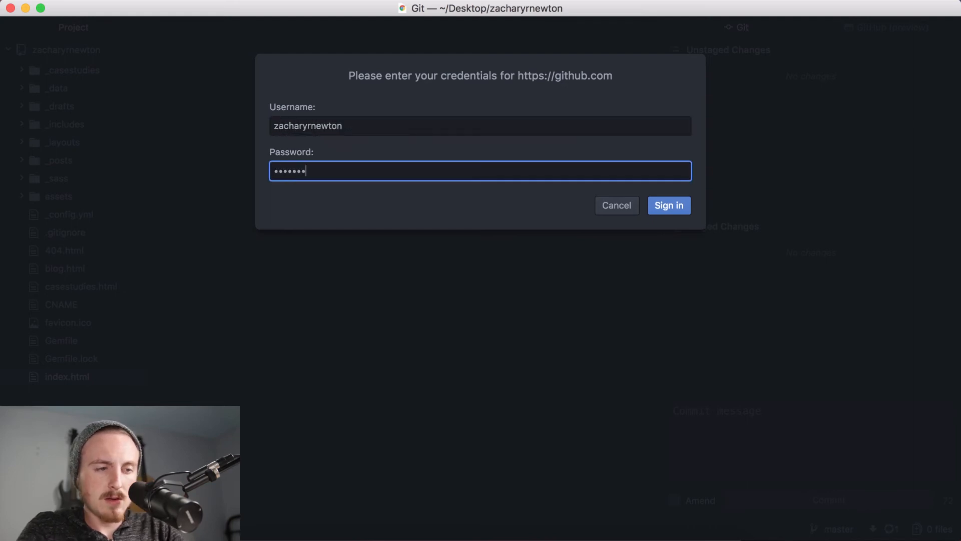
click(668, 204)
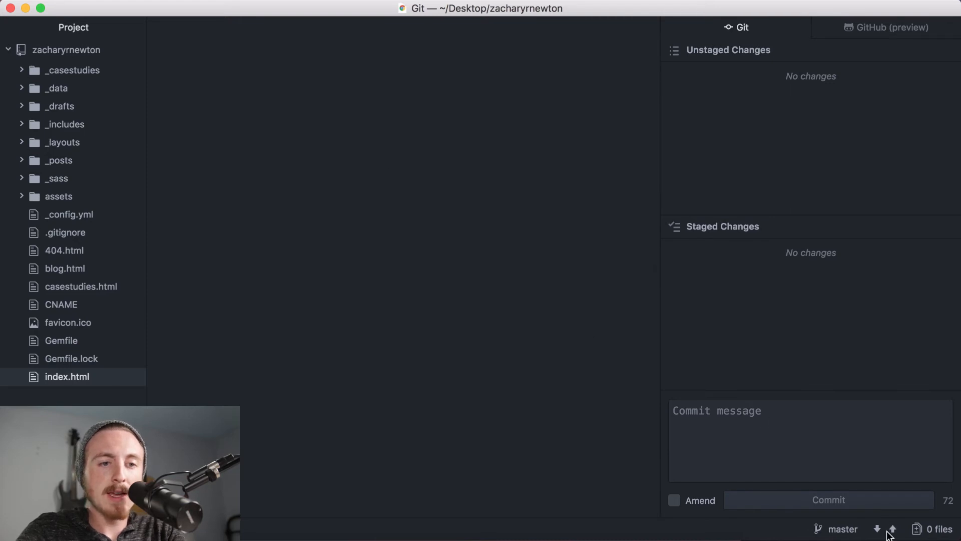
mouse_move(561, 358)
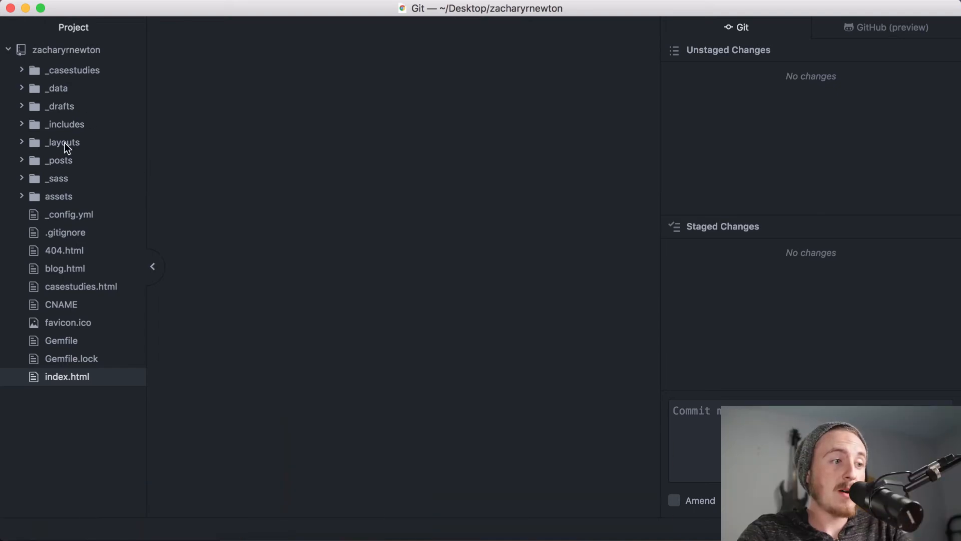
mouse_move(103, 203)
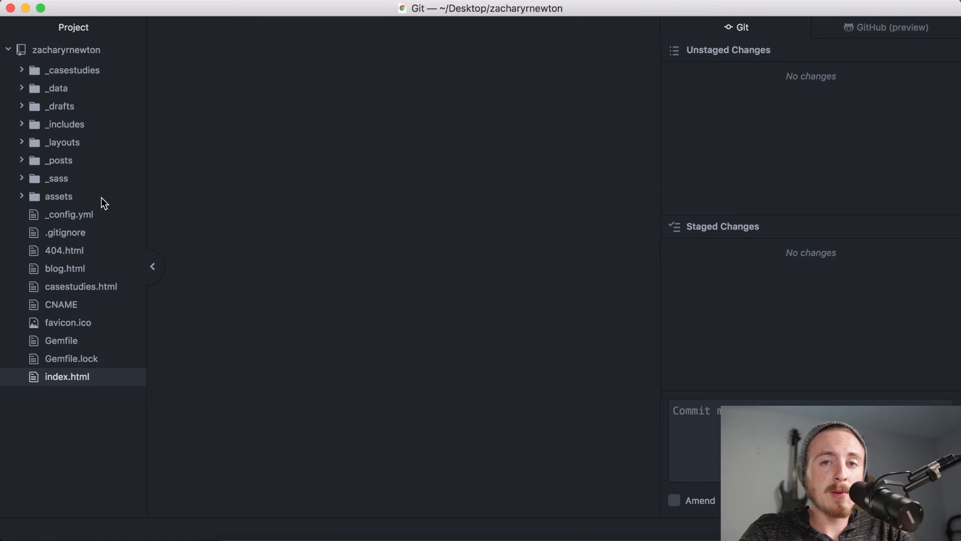
mouse_move(380, 291)
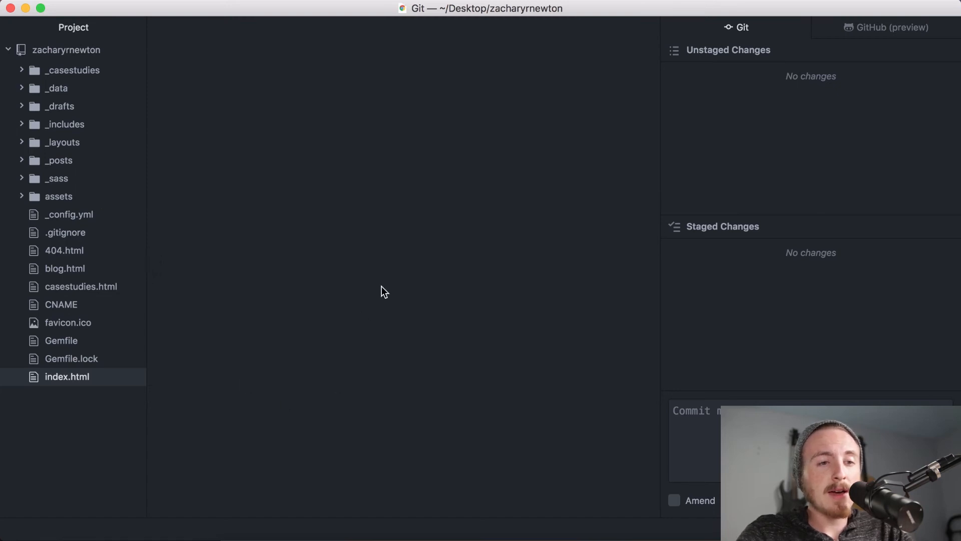
mouse_move(427, 259)
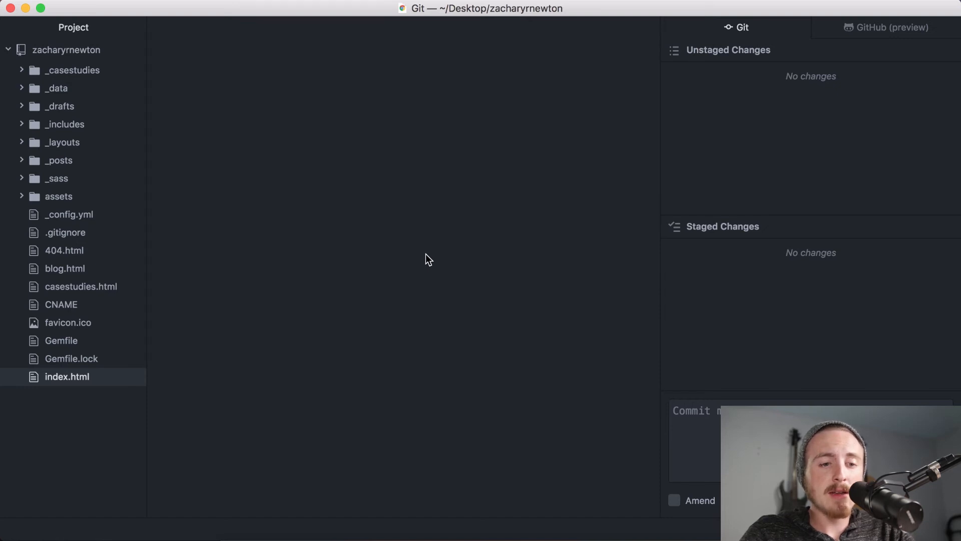
mouse_move(630, 538)
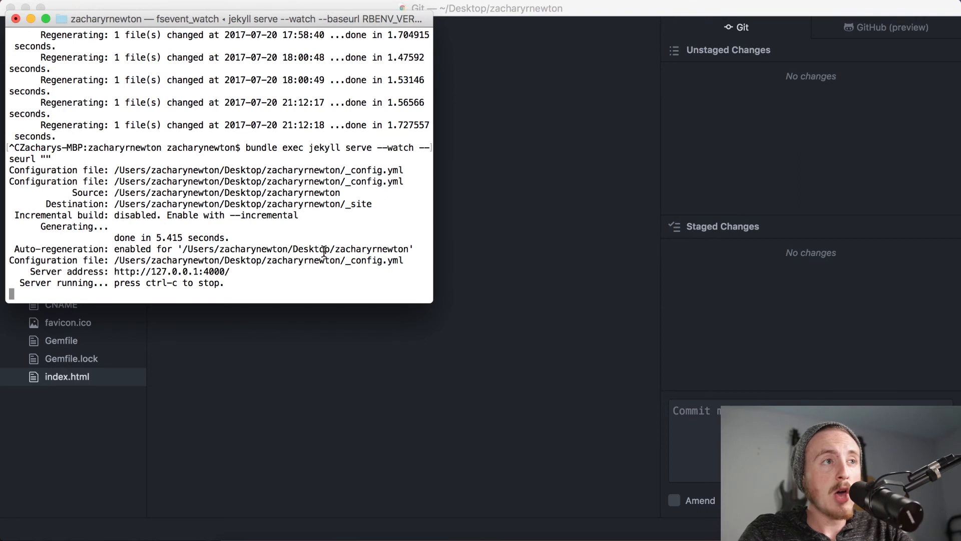
In a fresh shell, change directory to desktop/zacharyrnewton.
key(ctrl+c)
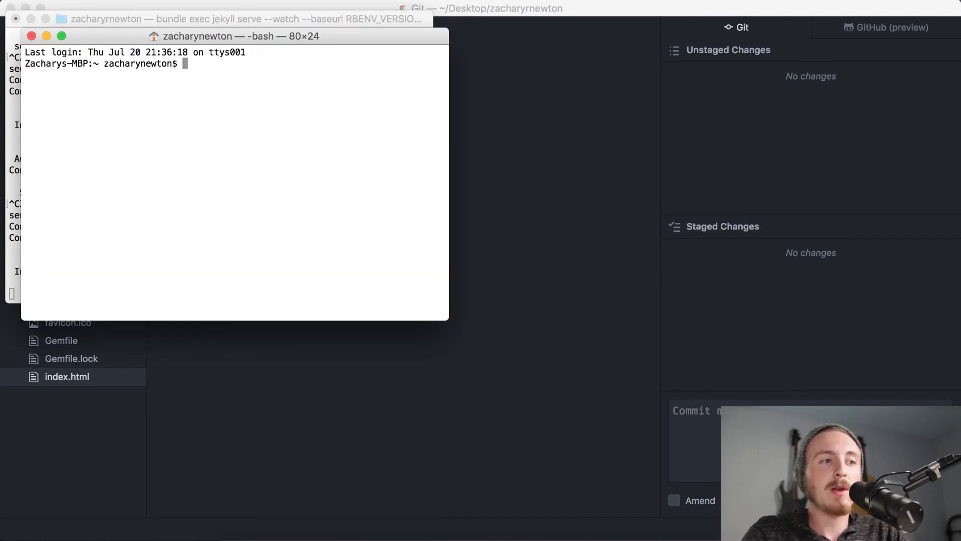
text(cd deskto)
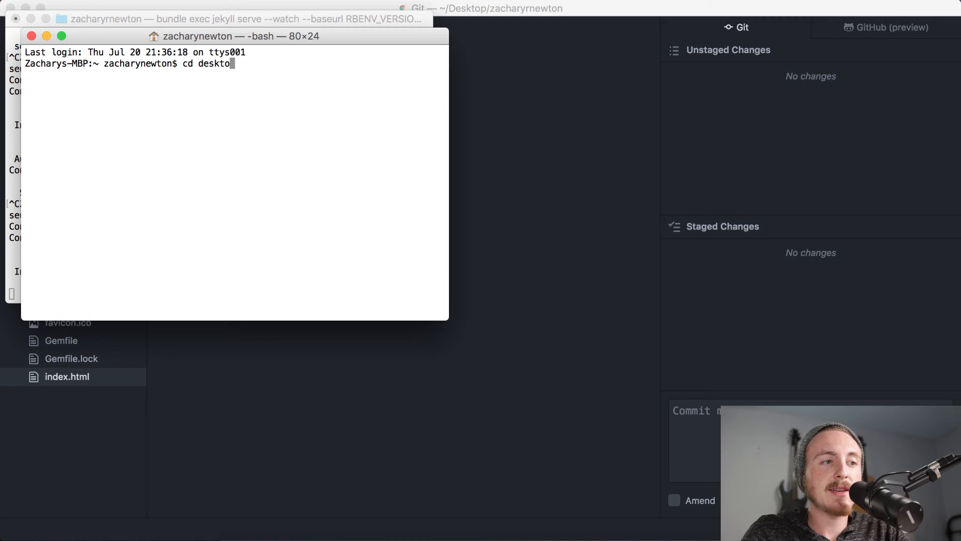
text(p/zacharynewton)
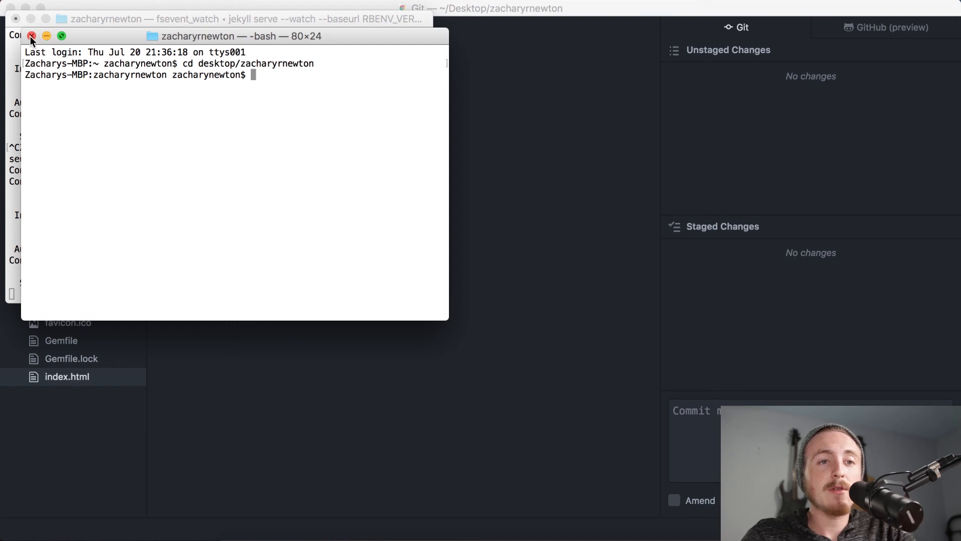
mouse_move(459, 236)
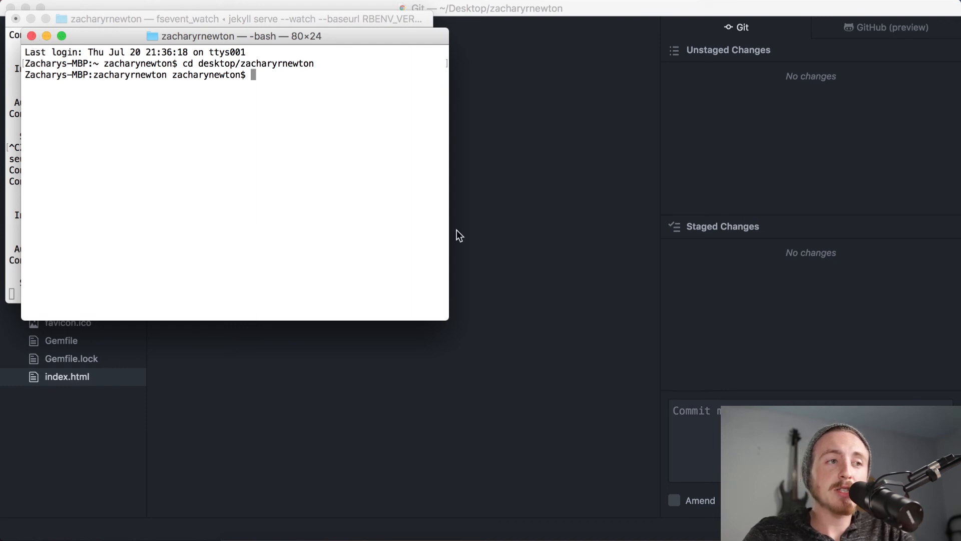